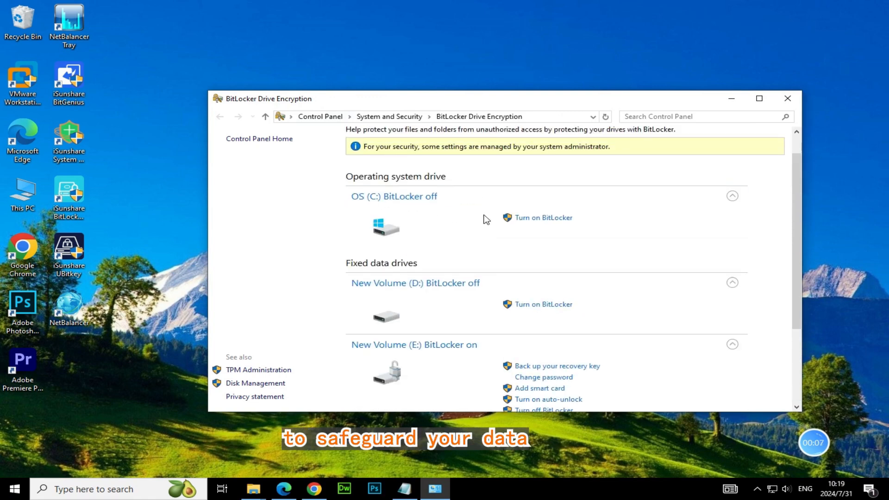
Step: Review Private_vault (F:) listed as BitLocker off, then minimize the Control Panel window
scroll(down, 3)
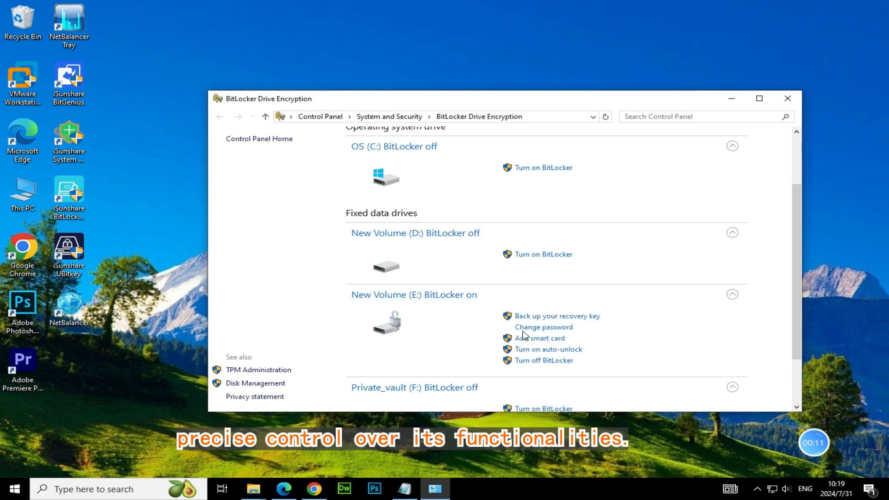
scroll(down, 3)
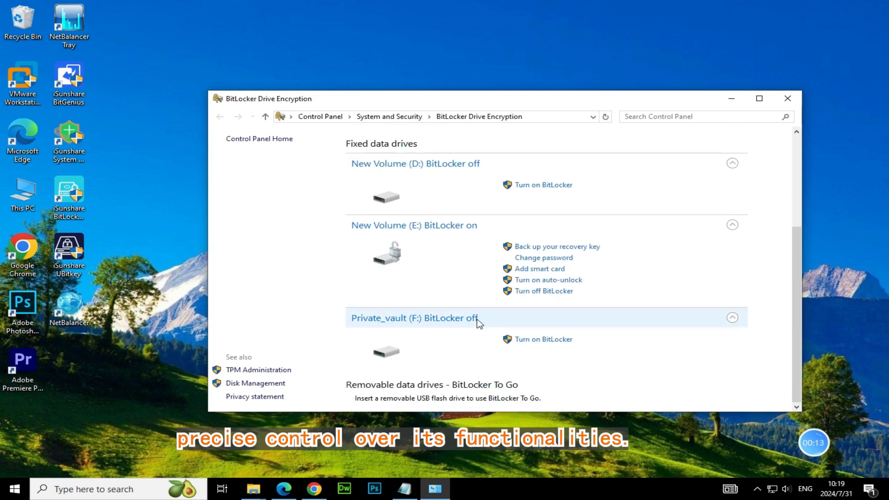
click(788, 98)
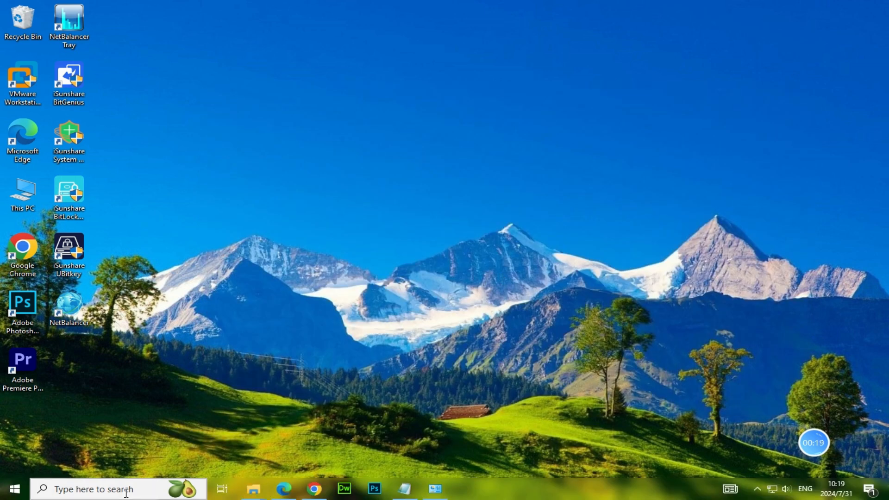
Step: Search for cmd and launch Command Prompt as administrator
text(command Prompt)
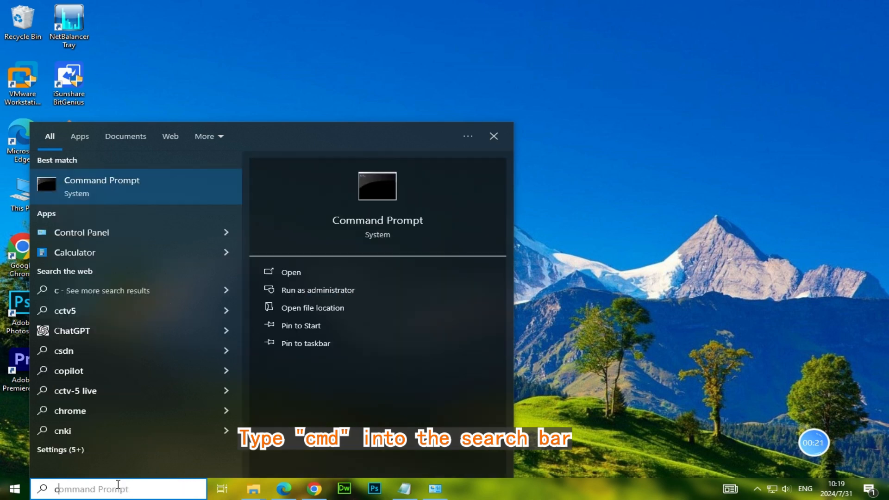
text(cmd)
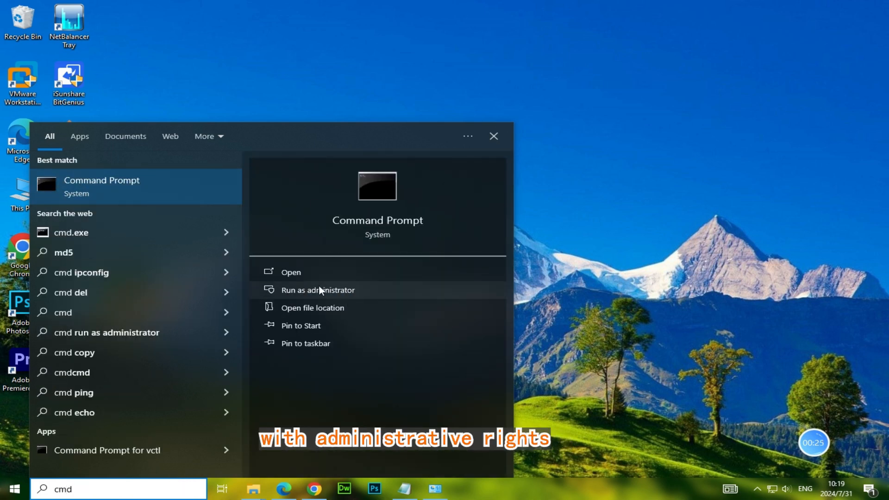
click(317, 290)
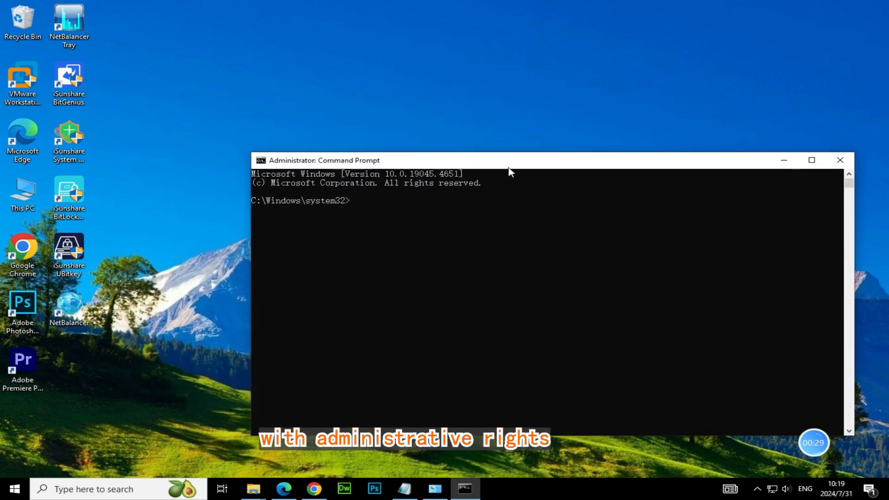
Step: Run manage-bde -status to list every volume, F: fully decrypted with protection off
text(manage-bde -s)
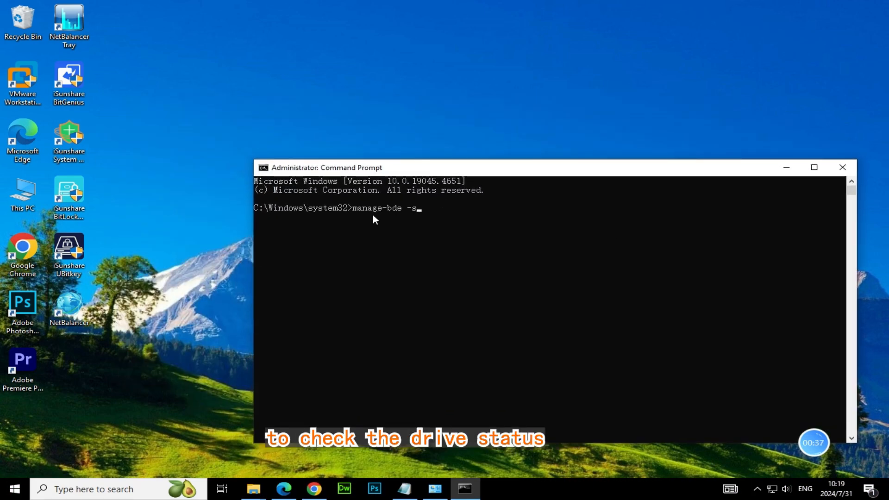
key(enter)
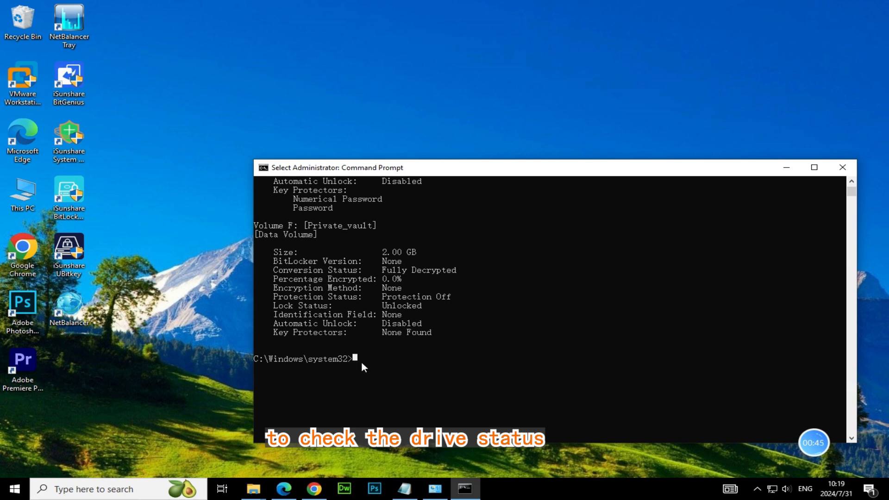
Step: Start encrypting F: with manage-bde -on and recheck status showing 57.9% encrypted
text(manage-bde -on F)
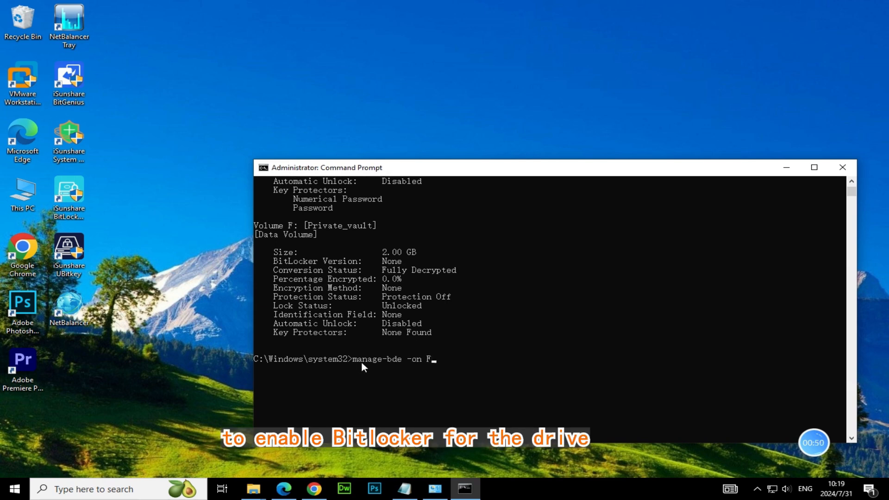
key(enter)
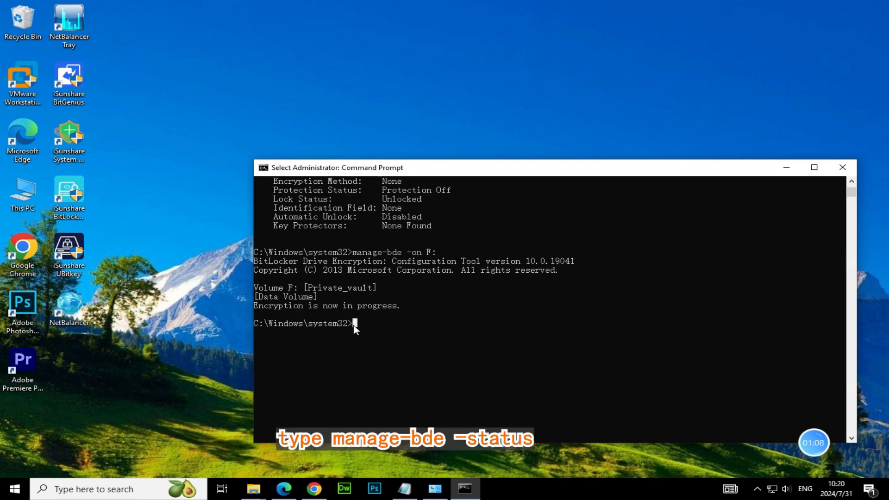
text(manage-bde -status)
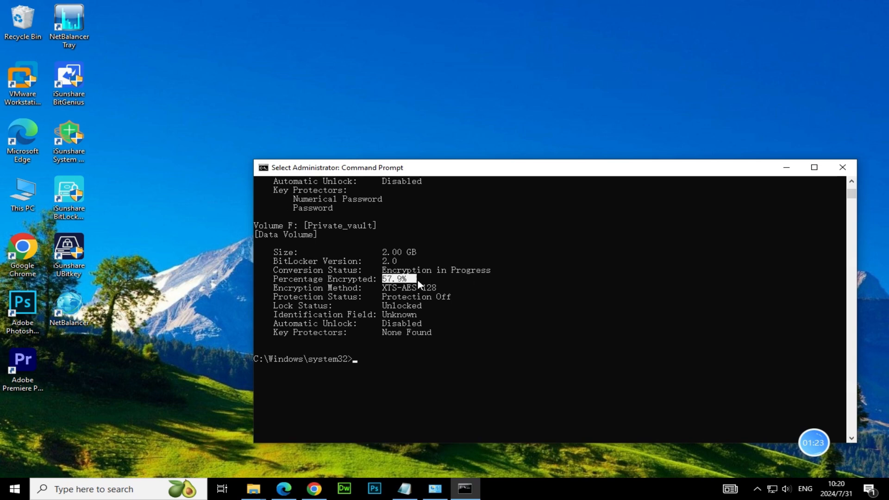
Step: Pause encryption of F: with manage-bde -pause, leaving it at 57.9%
text(manage-bde -pause f:)
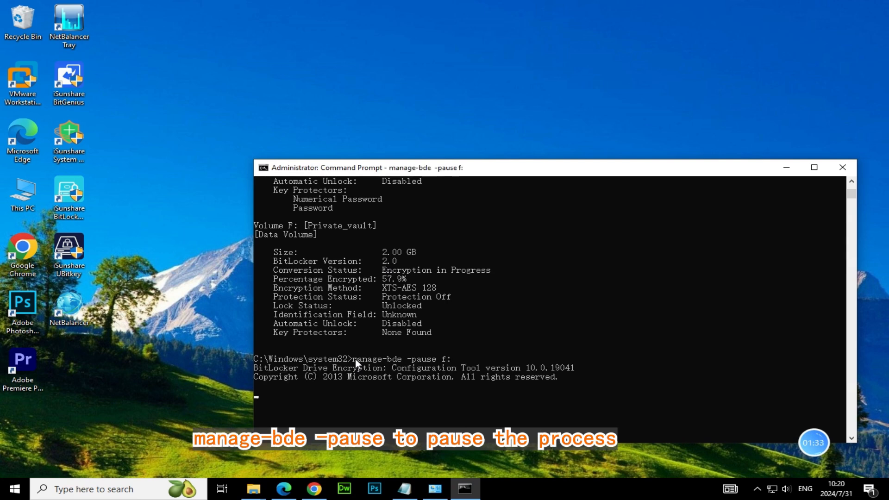
key(enter)
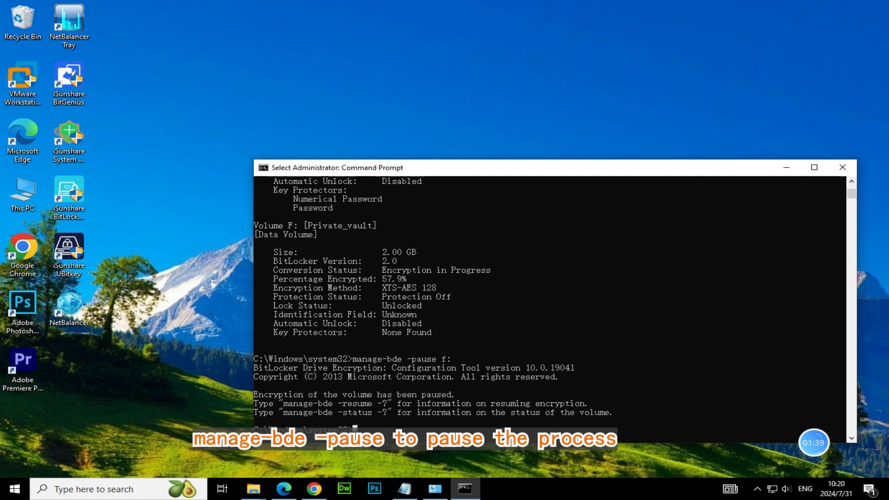
Step: Resume encryption of F: with manage-bde -resume until status reports 100% encrypted
text(manage-bde -resume f:)
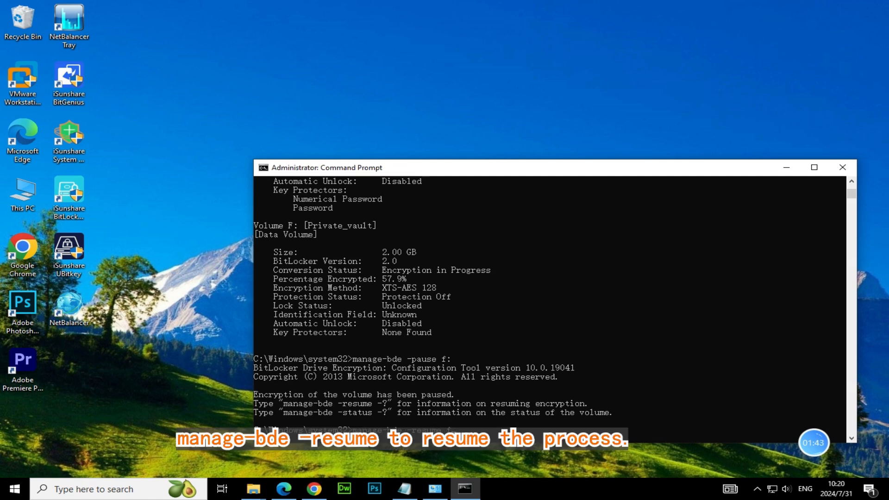
key(Return)
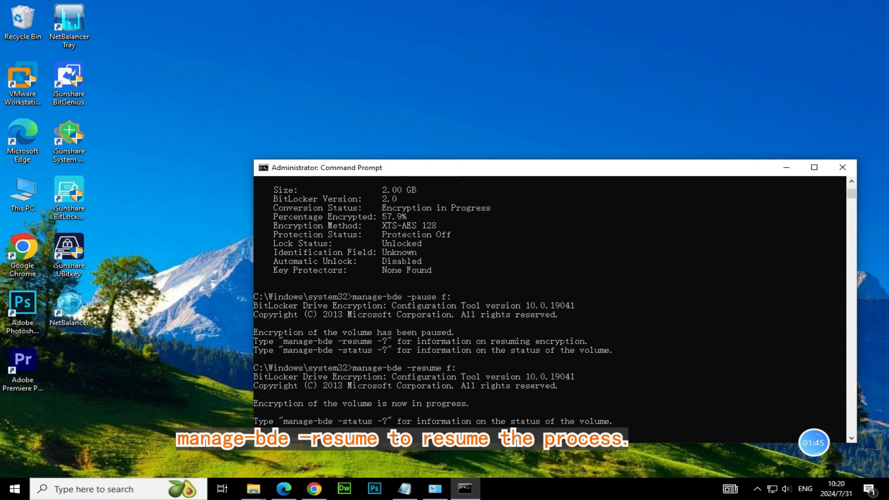
drag(349, 368, 460, 368)
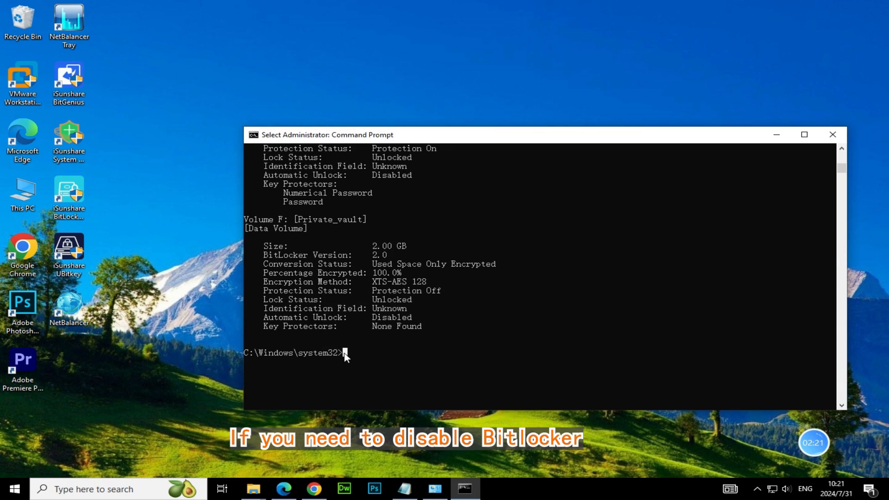
Step: Turn off BitLocker on F: with manage-bde -off so the drive begins decrypting
text(manage-bde -s)
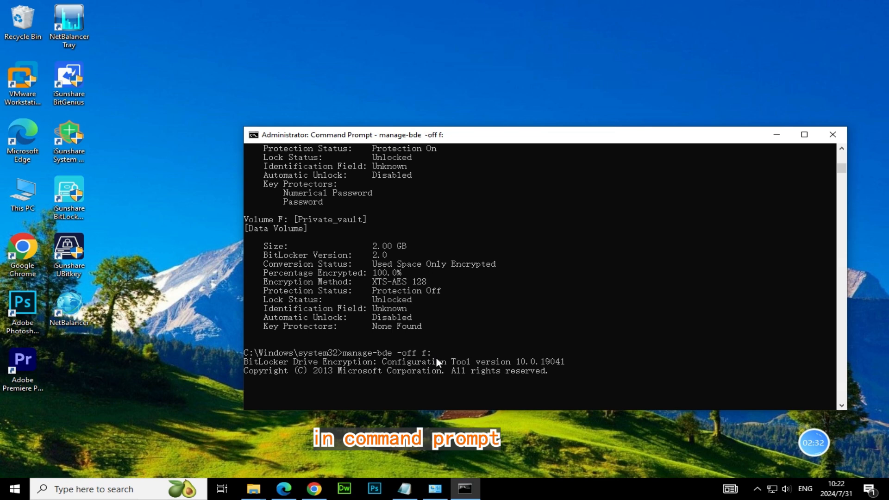
key(enter)
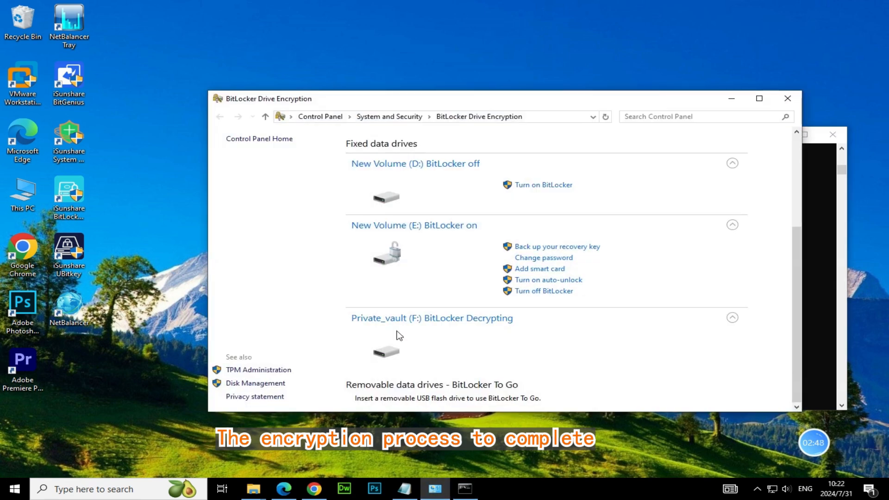
mouse_move(346, 326)
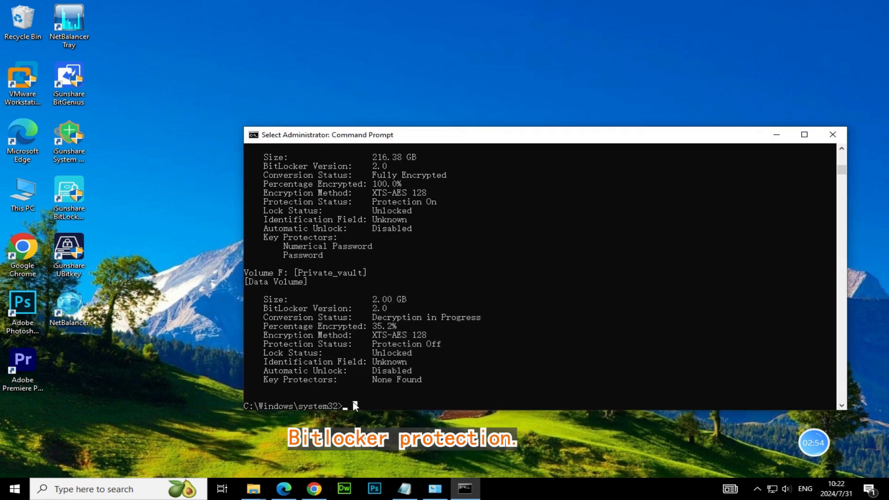
Step: Recheck status, then expand Private_vault (F:) in Control Panel showing BitLocker off
text(manage-bde -status)
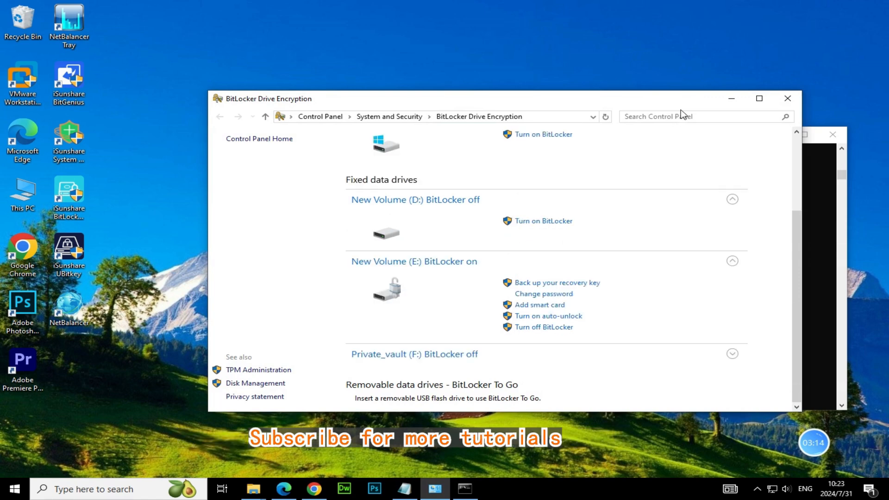
click(731, 354)
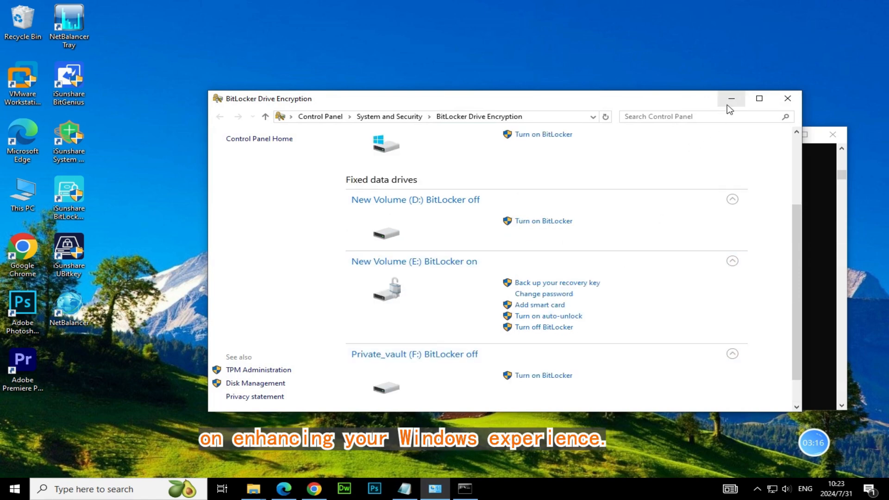